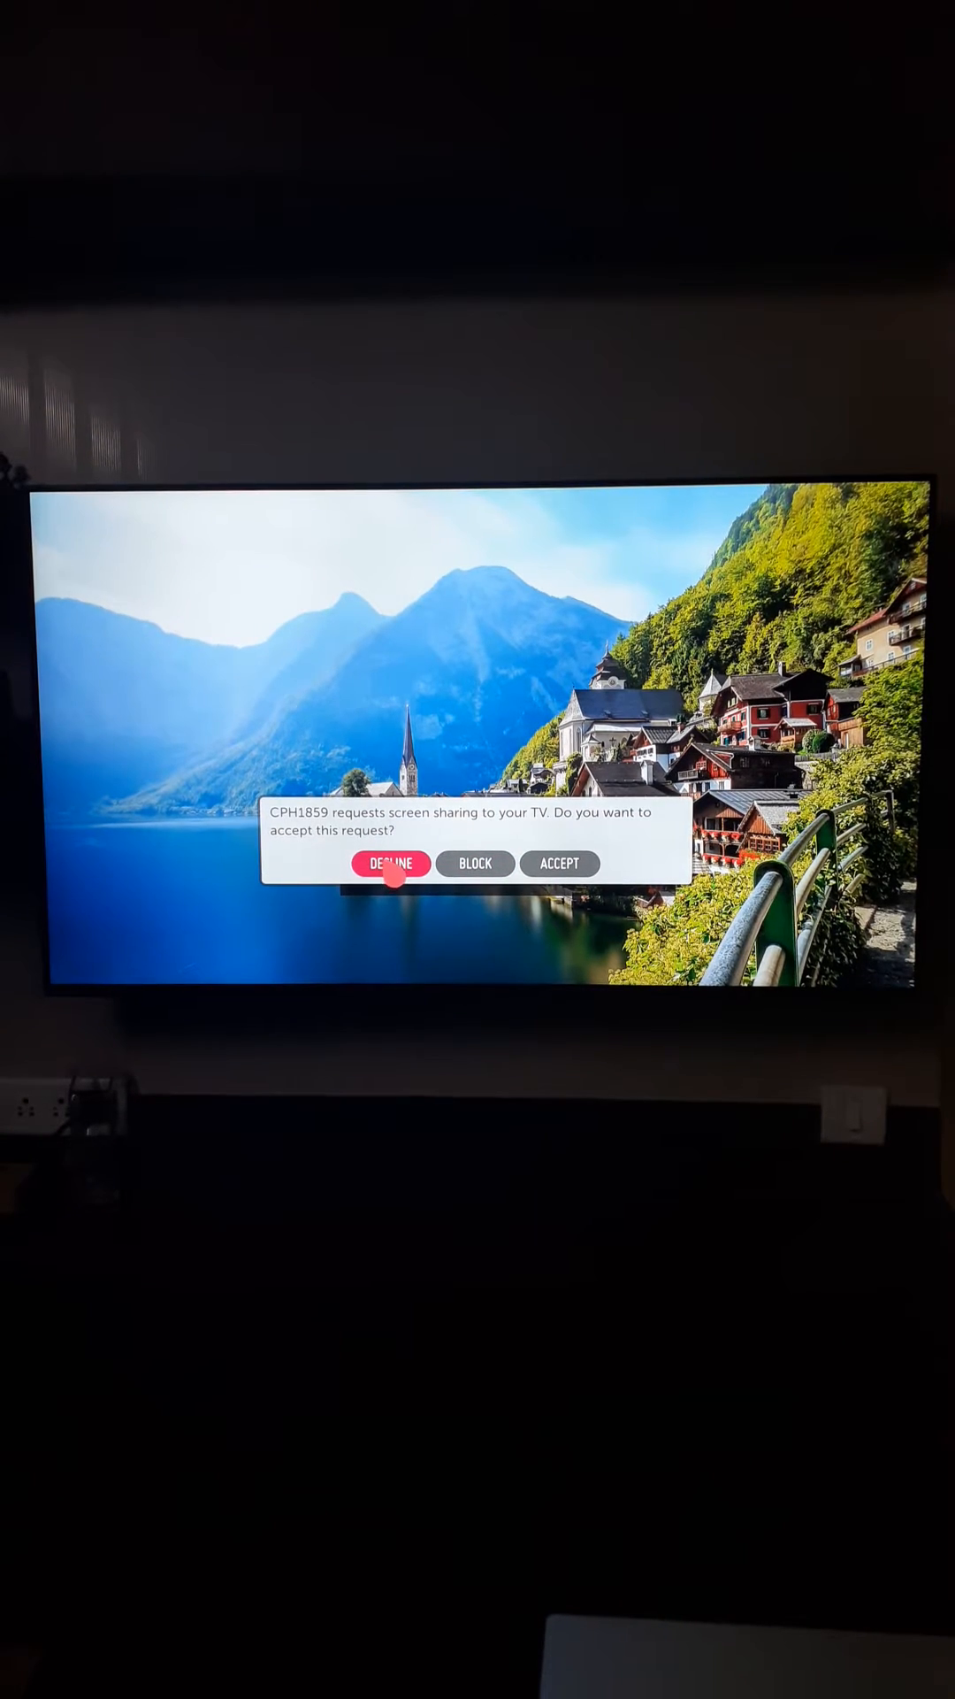
# Step: Accept the screen-sharing request from phone CPH1859 on the TV prompt
pyautogui.click(560, 864)
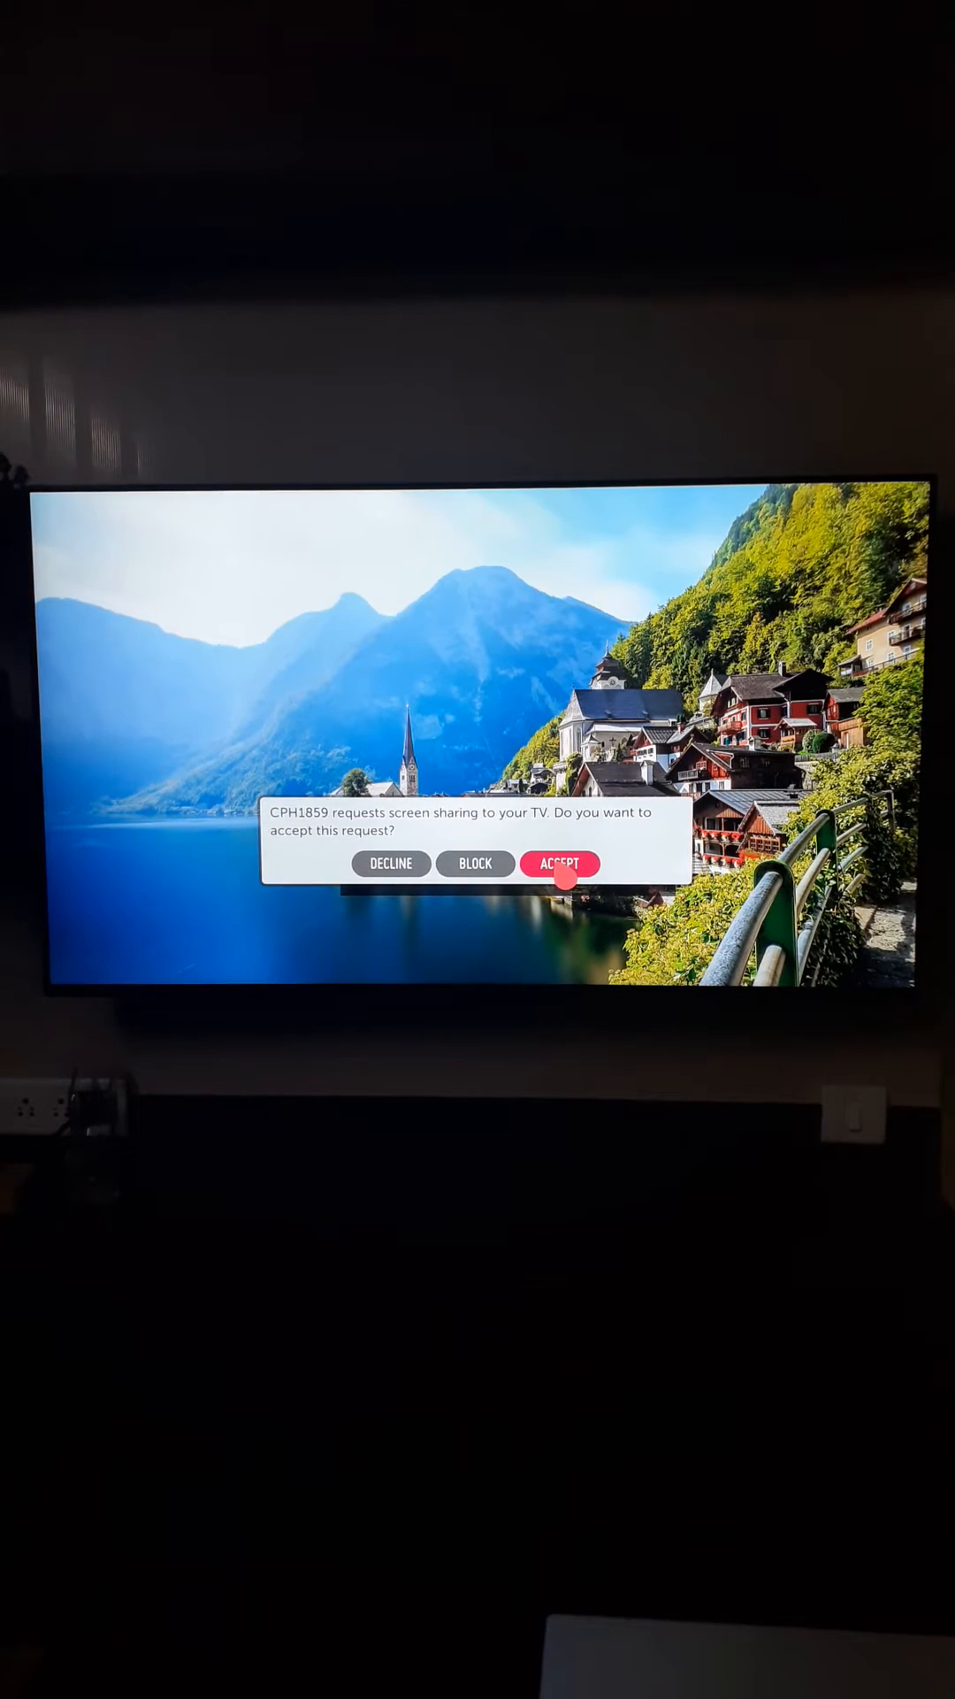
pyautogui.click(561, 863)
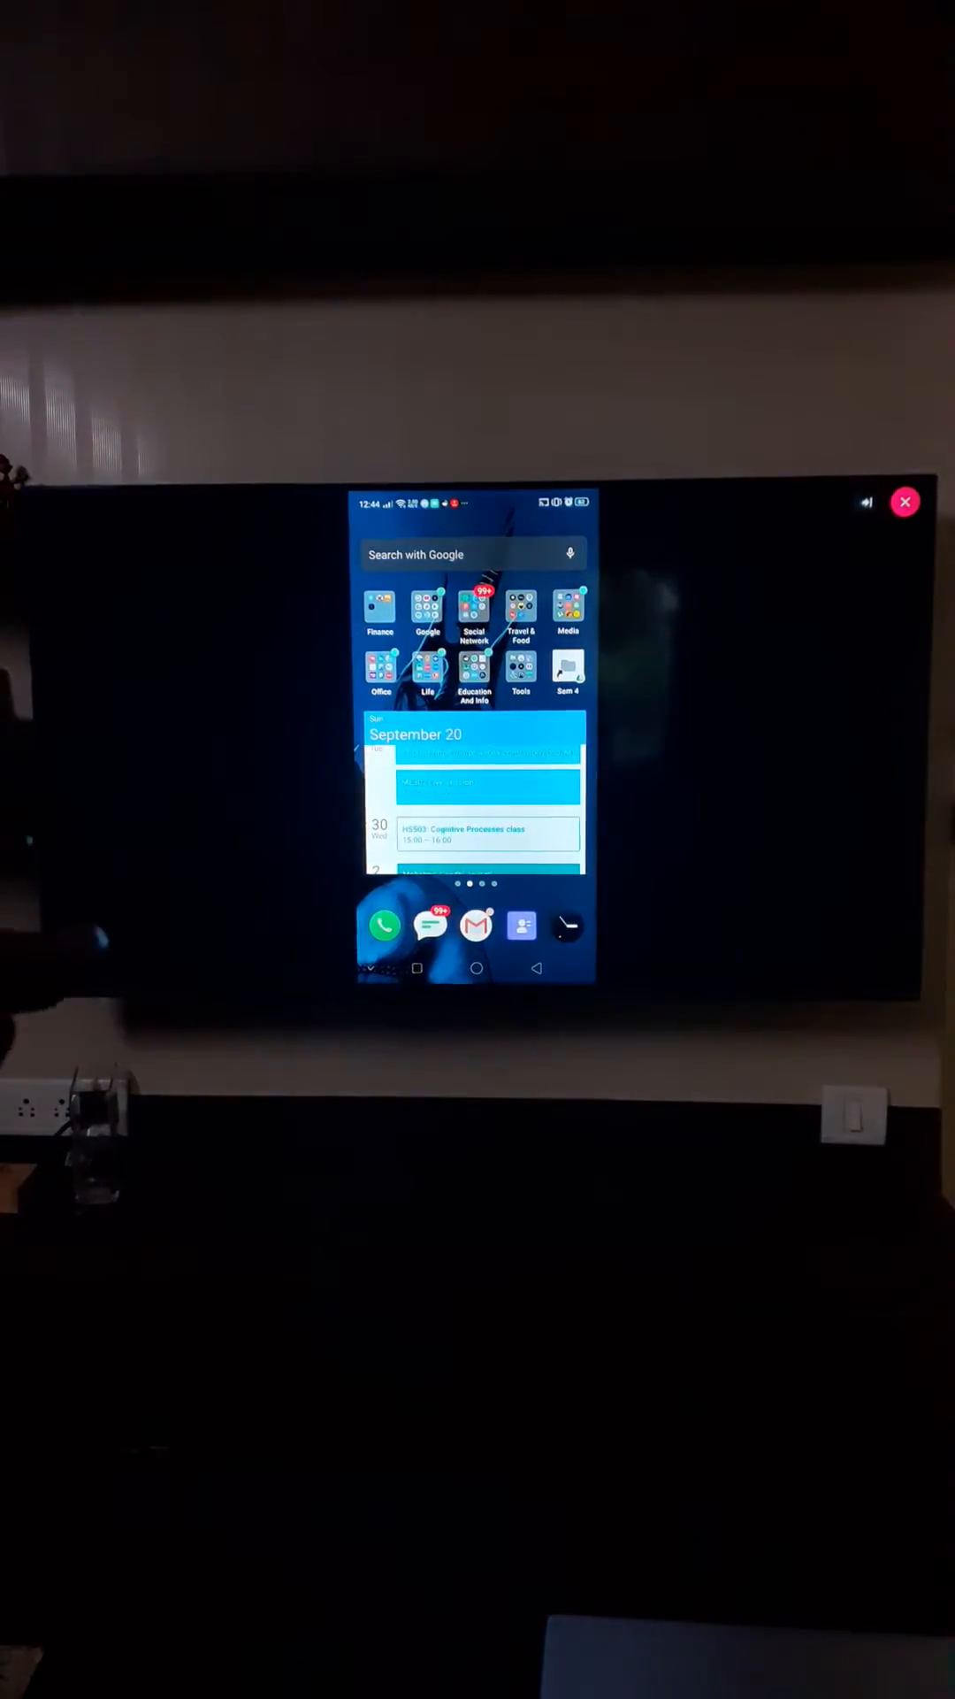
# Step: Open the Google apps folder on the mirrored phone's home screen
pyautogui.click(428, 608)
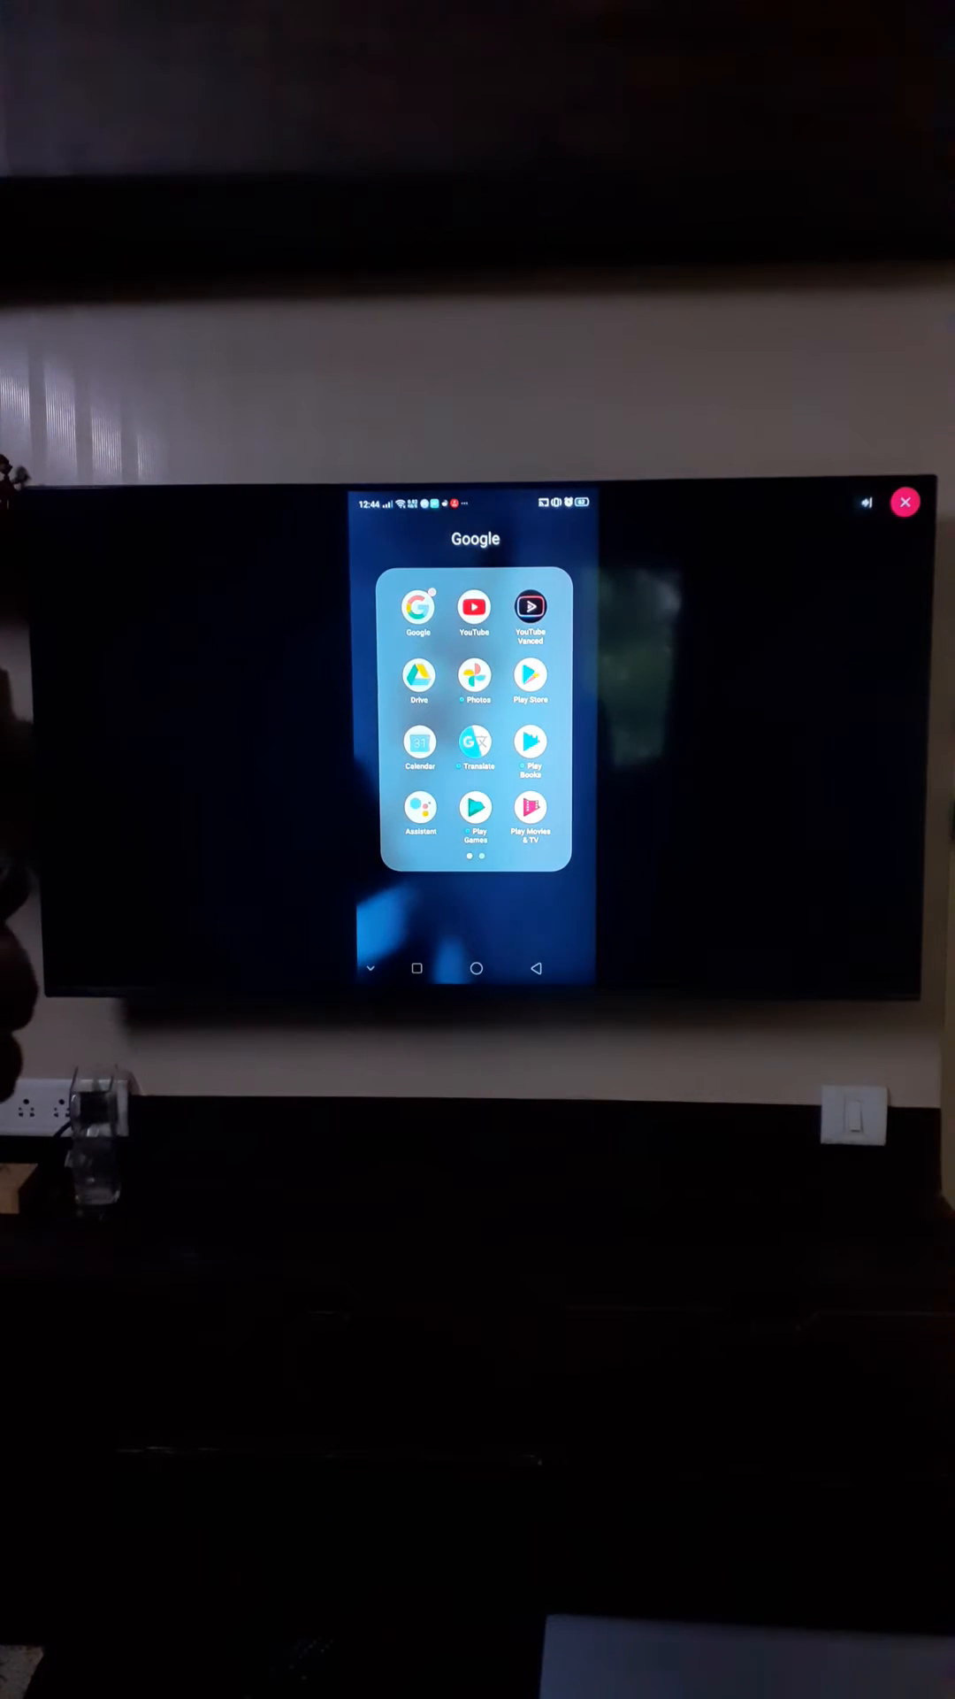